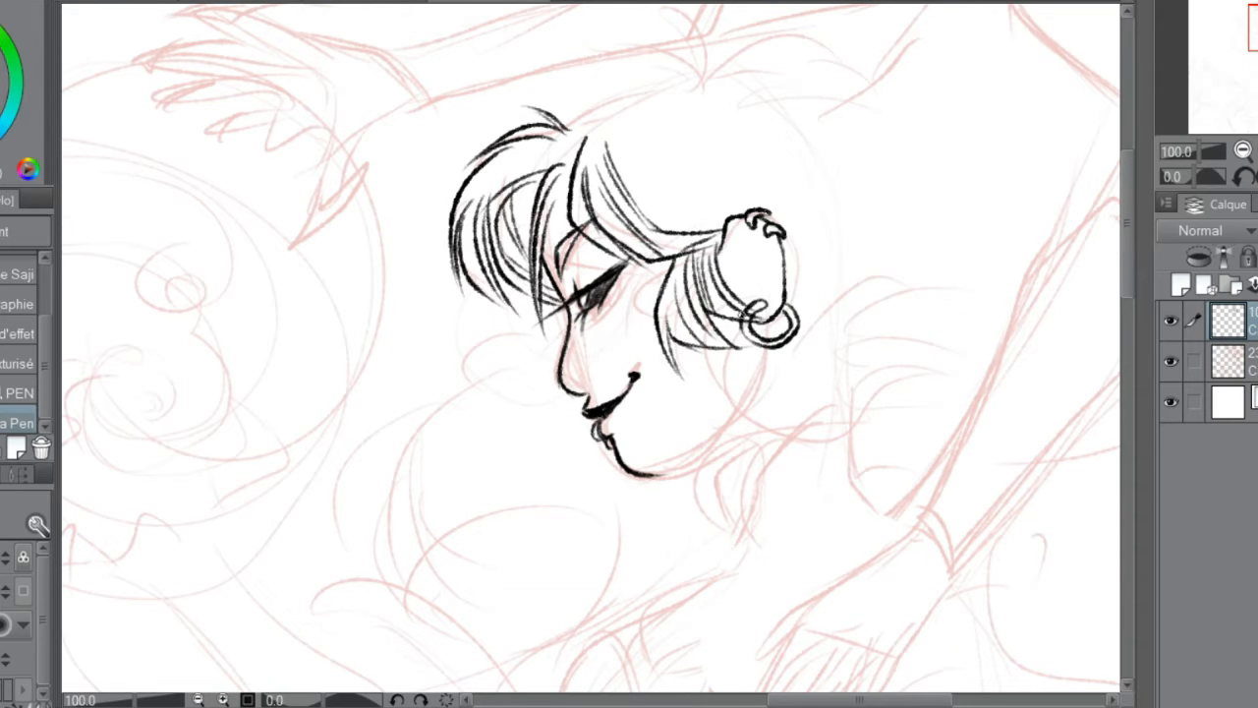
- Ink more of the girl's head in black over the red sketch
left_click_drag(717, 226, 943, 275)
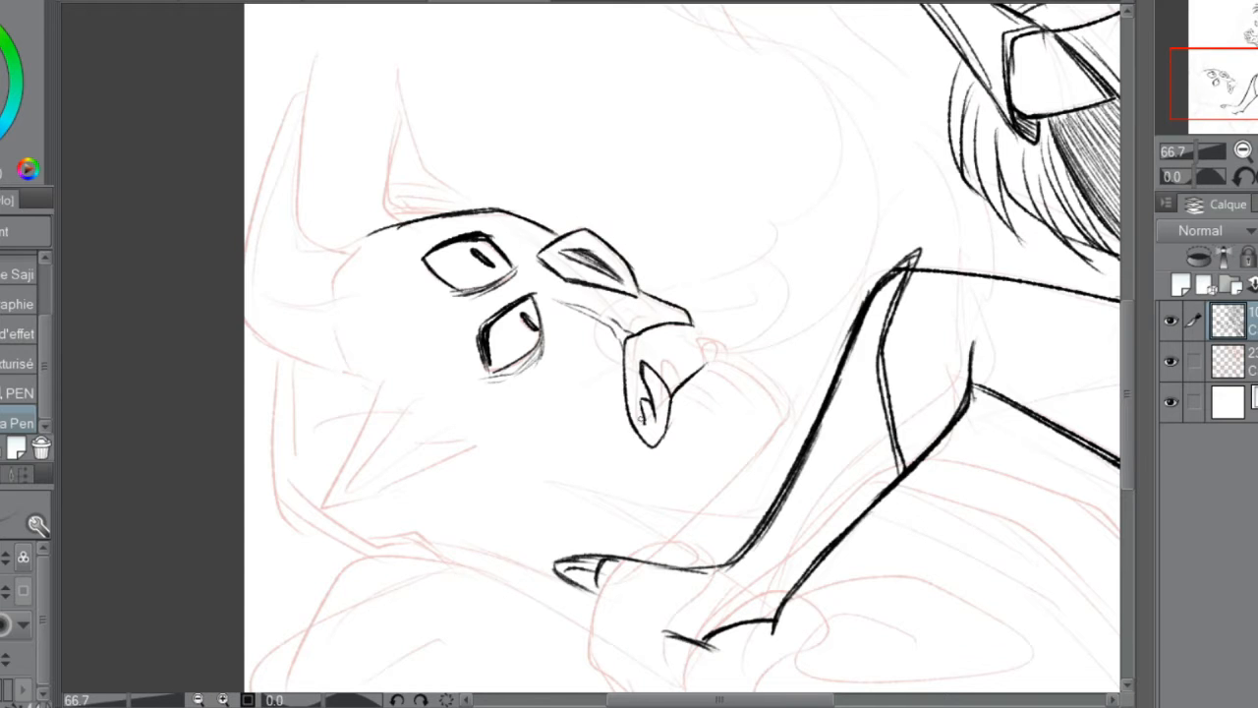
- Ink the creature's open fanged mouth with teeth and tongue over the rough
left_click_drag(638, 354, 776, 423)
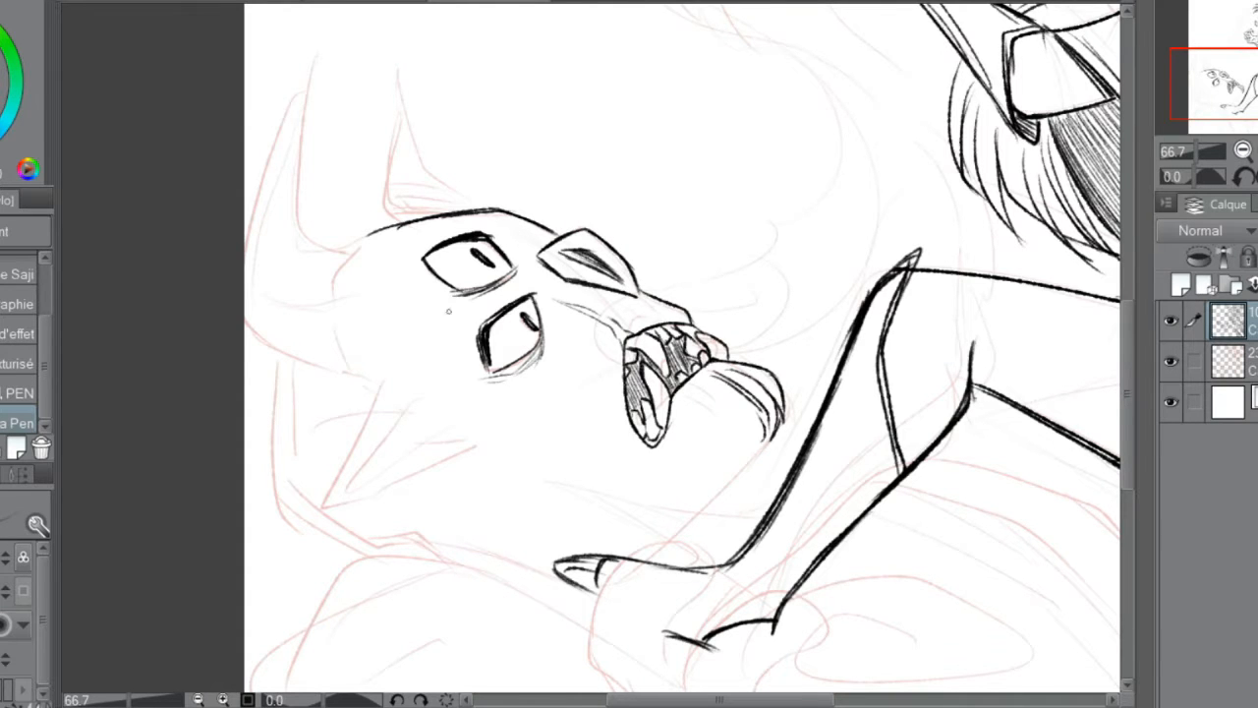